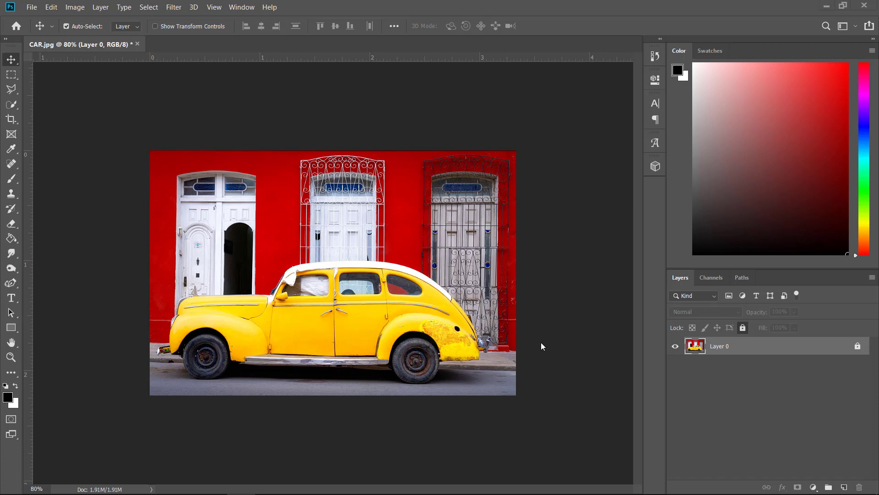
pyautogui.moveTo(50, 7)
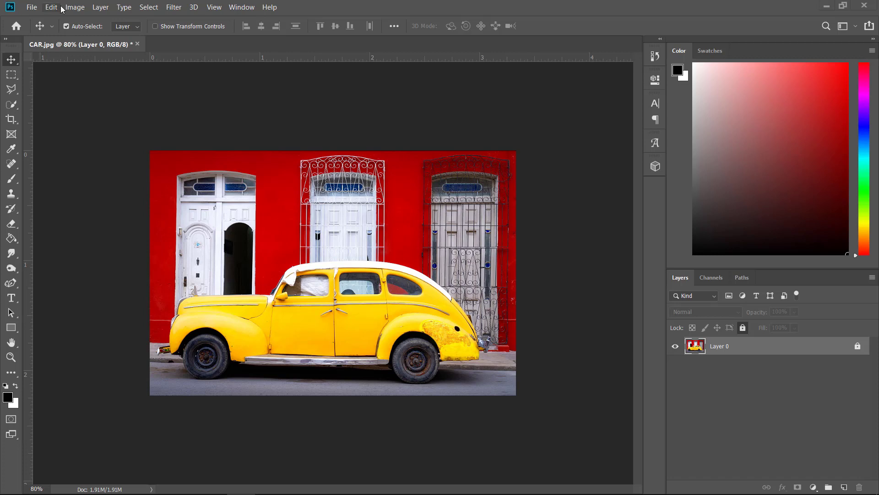
# Step: Open Canvas Size for the car photo and enter a 4 by 3 inch size
pyautogui.click(75, 6)
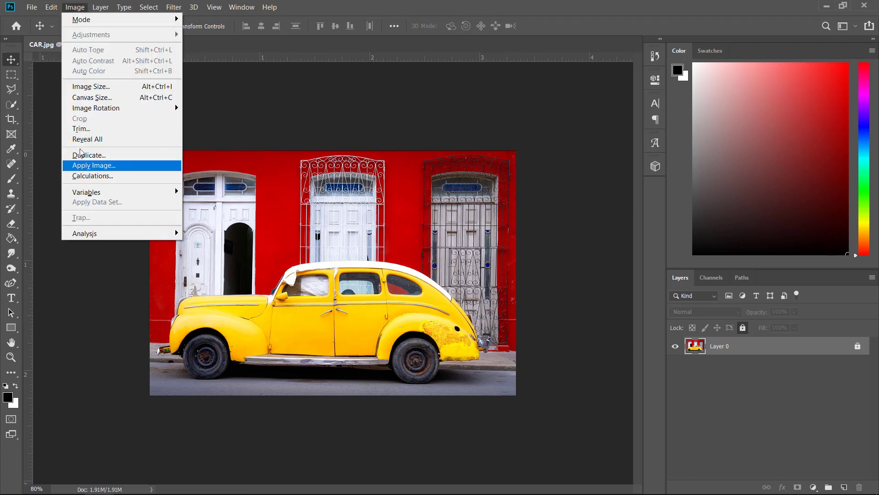
pyautogui.click(92, 97)
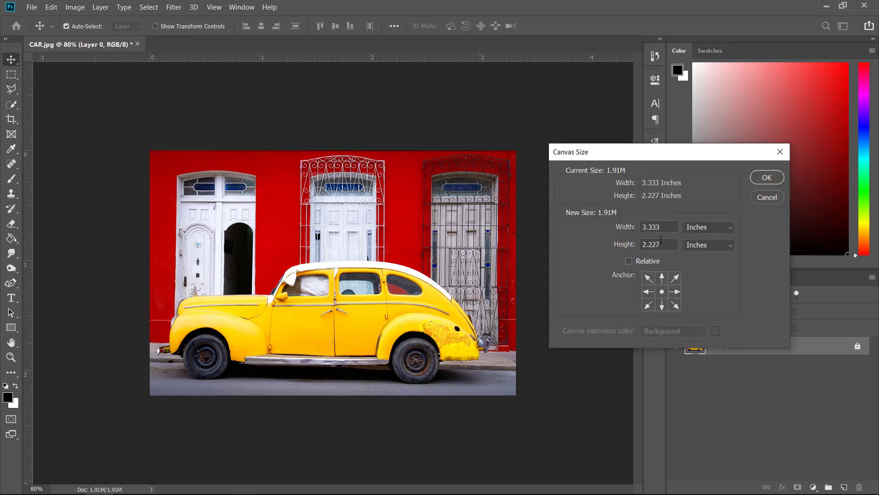
pyautogui.moveTo(628, 245)
pyautogui.write('4')
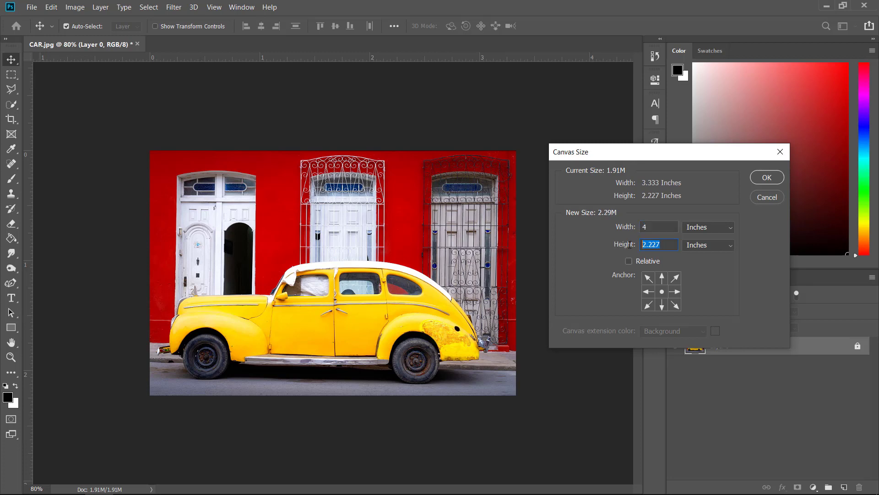
pyautogui.write('3')
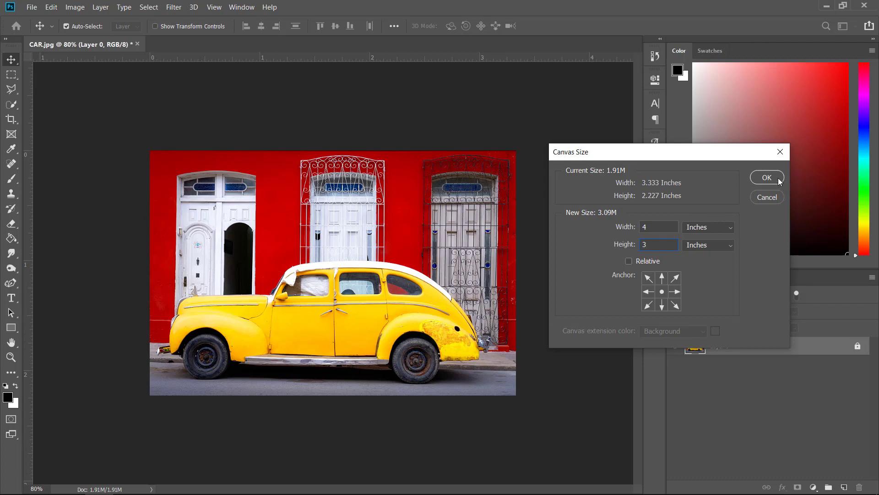
# Step: Apply the 4 by 3 inch canvas, adding transparent margins around the photo
pyautogui.click(767, 177)
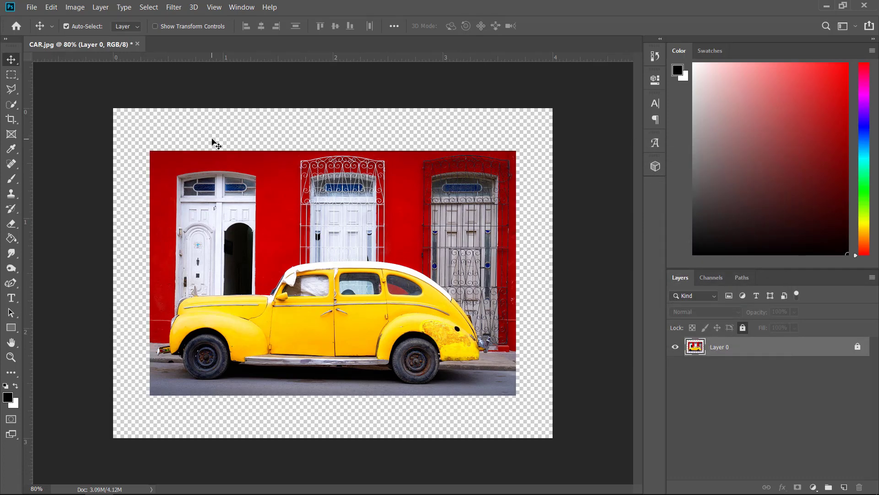
pyautogui.moveTo(173, 117)
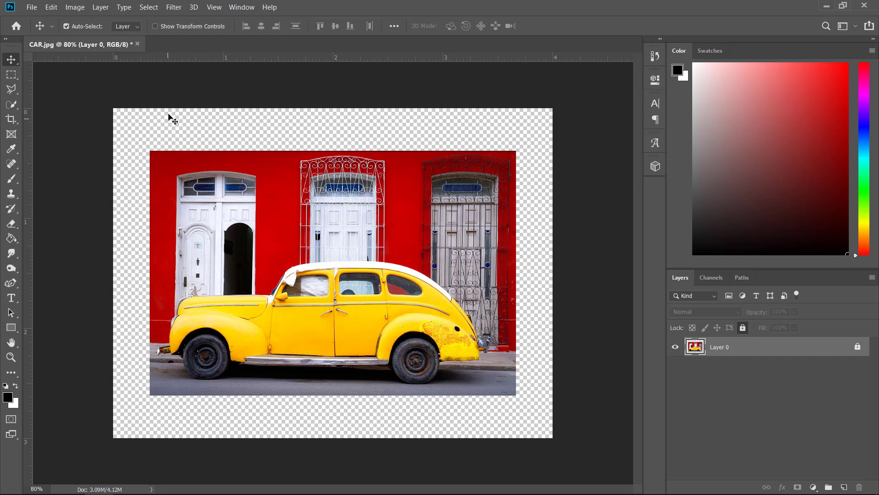
pyautogui.moveTo(122, 171)
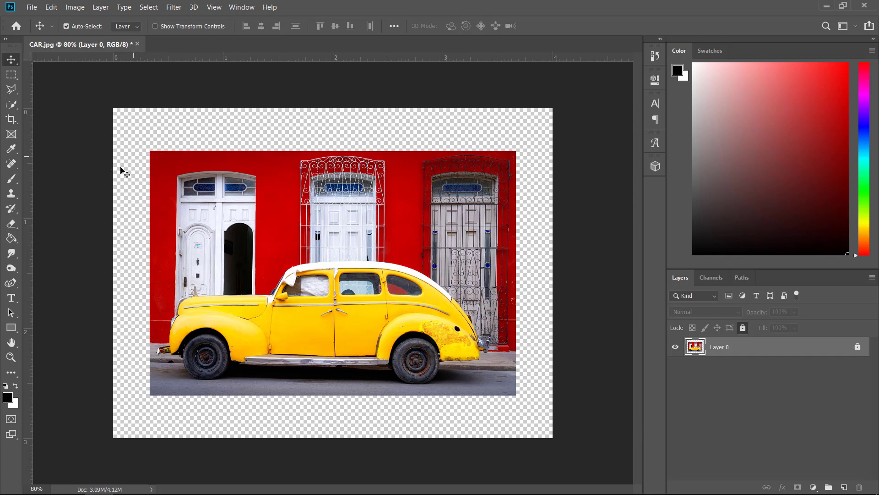
pyautogui.moveTo(201, 119)
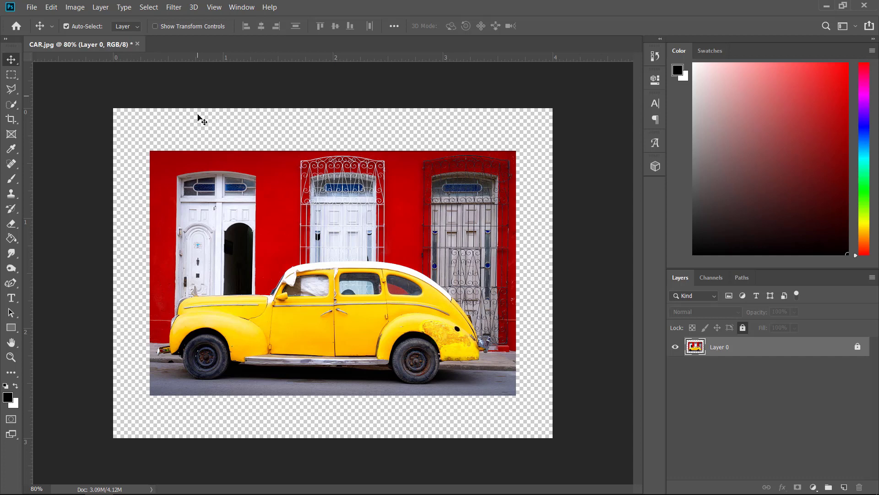
pyautogui.moveTo(104, 187)
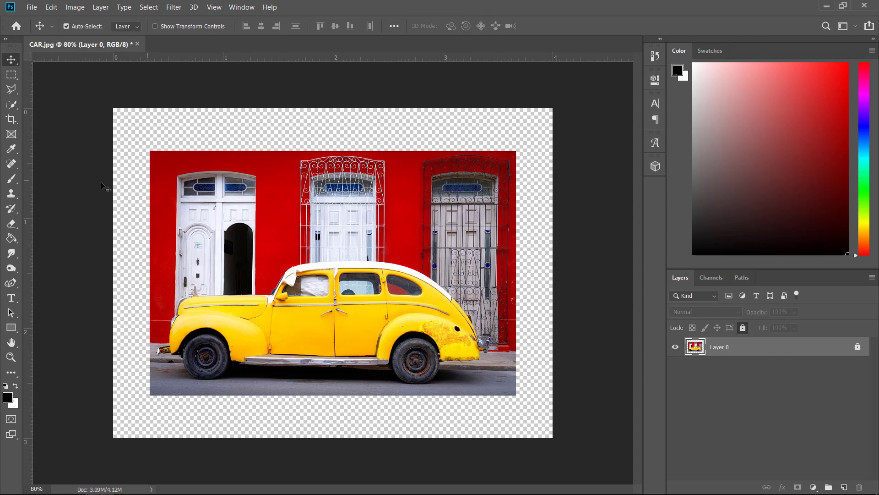
pyautogui.moveTo(178, 192)
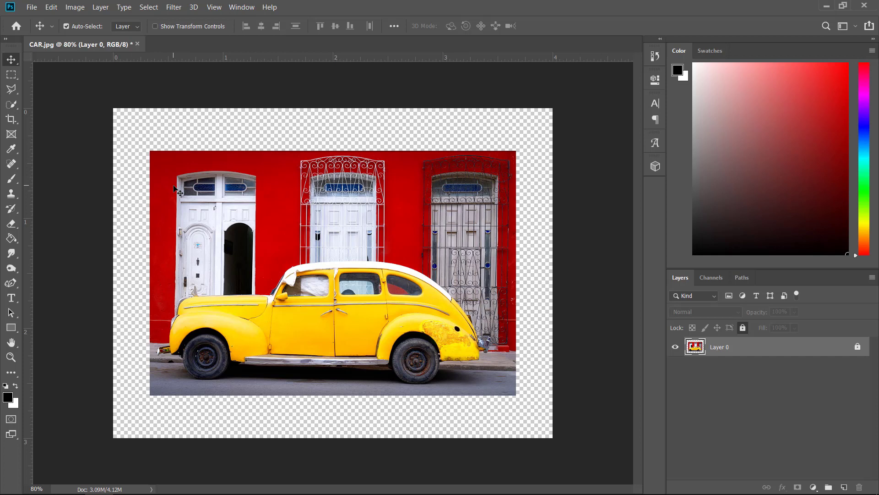
pyautogui.moveTo(177, 192)
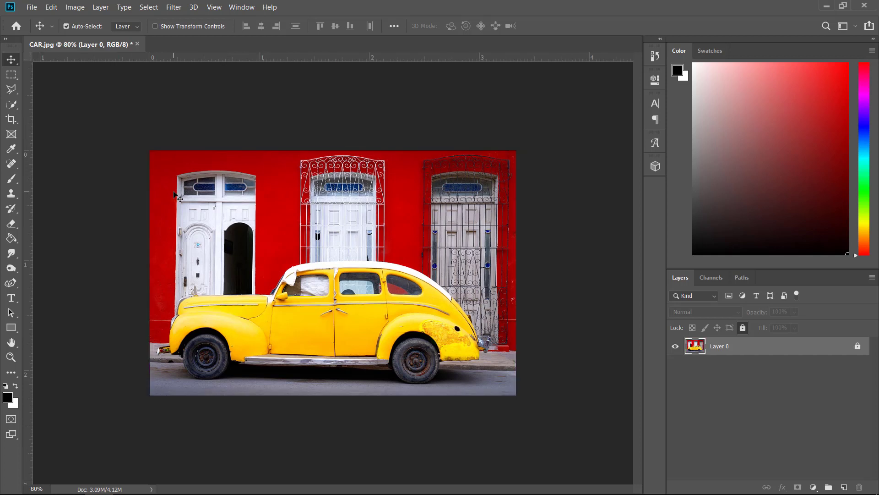
# Step: Open Canvas Size, enable Relative, and enter 1 inch for width and height
pyautogui.click(75, 7)
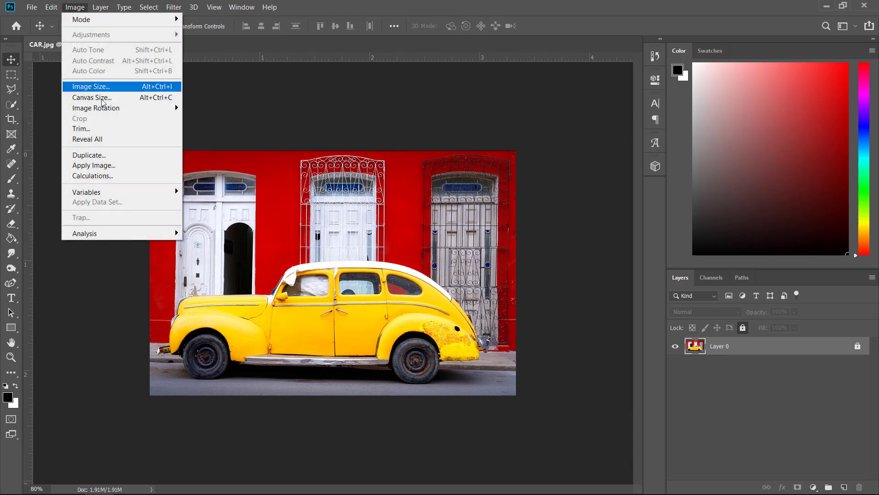
pyautogui.click(91, 97)
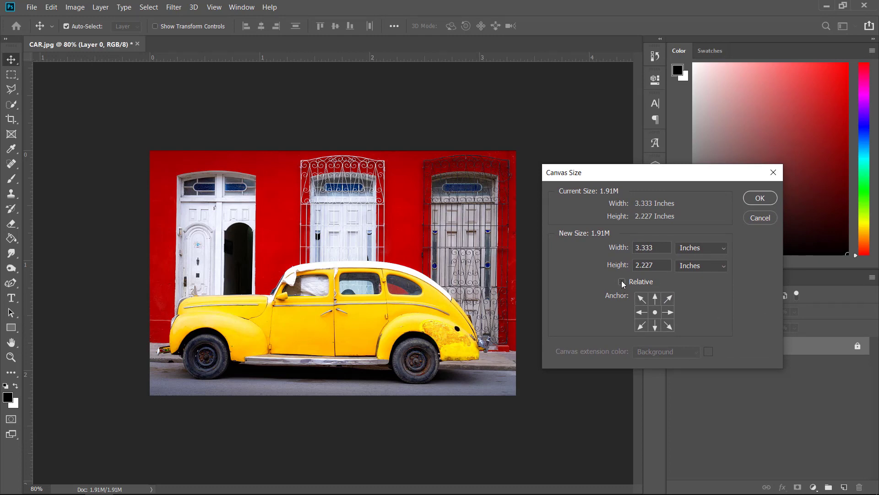
pyautogui.click(621, 282)
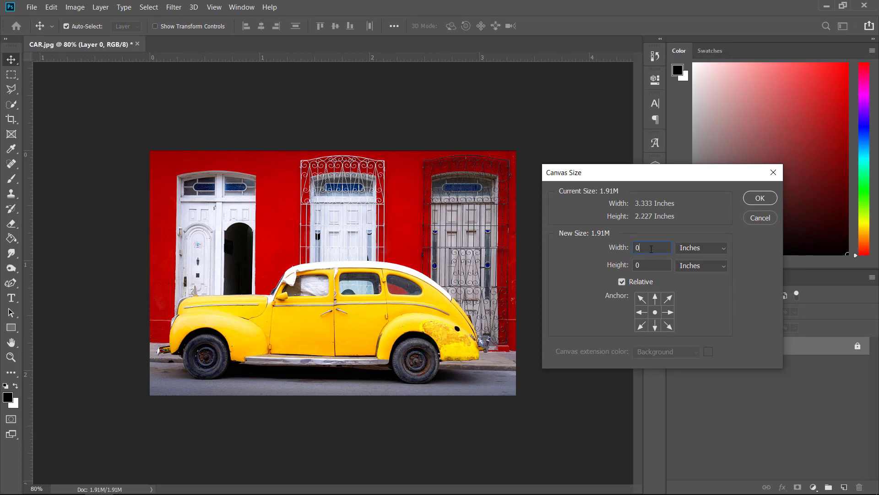
pyautogui.write('1')
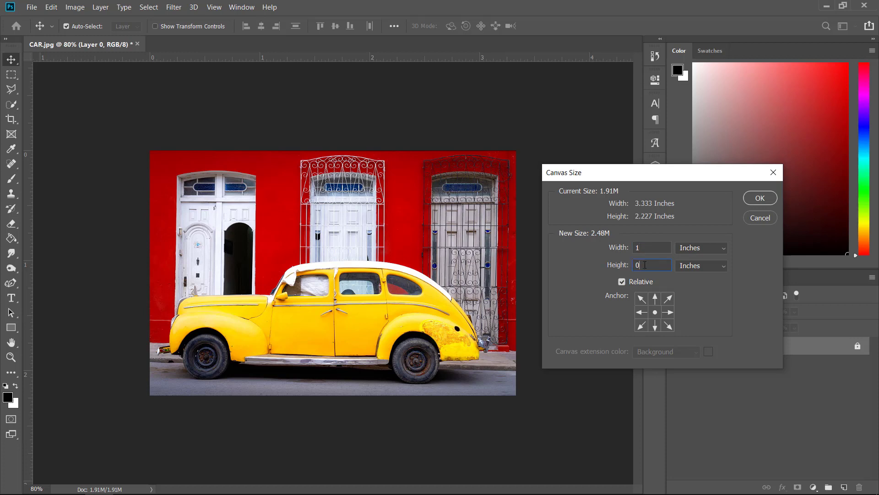
pyautogui.write('1')
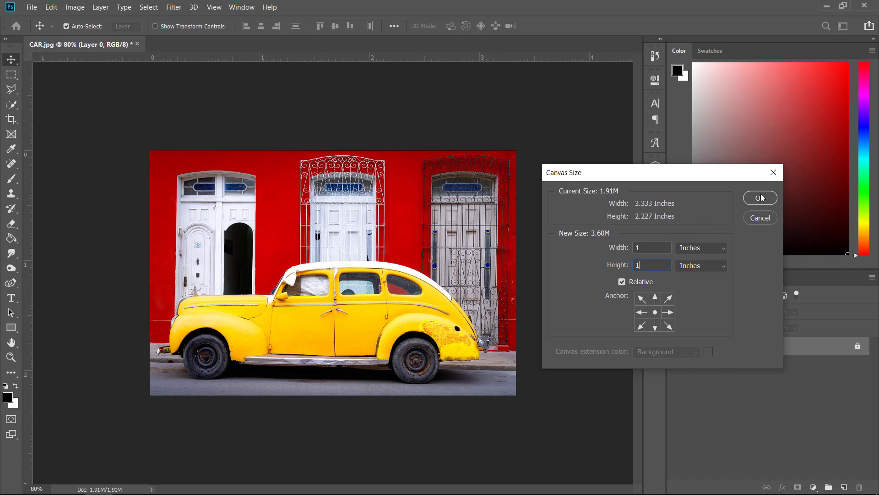
pyautogui.moveTo(655, 312)
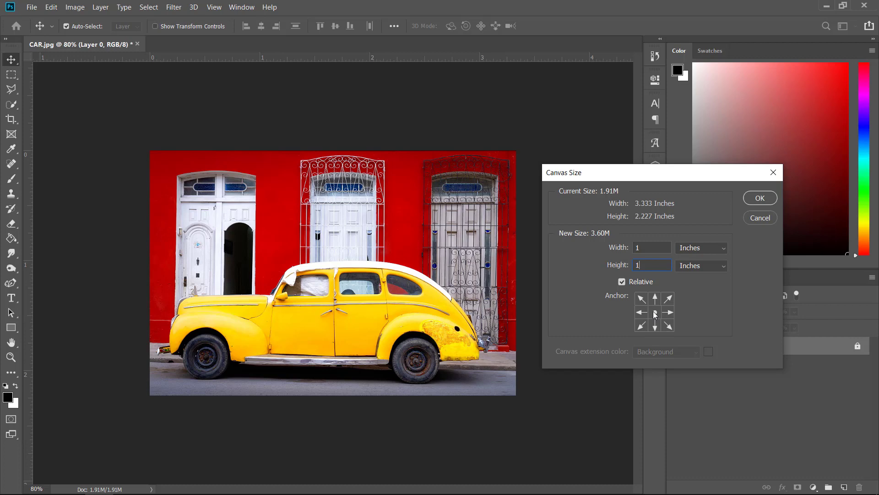
pyautogui.moveTo(760, 198)
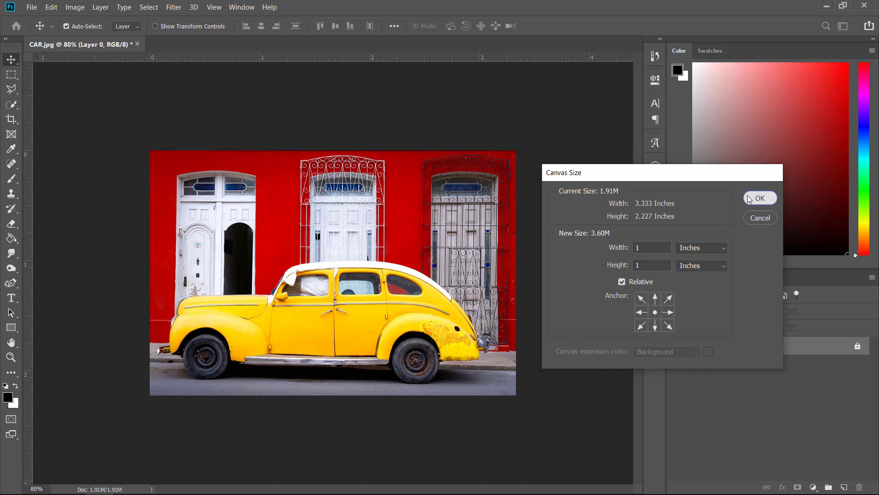
# Step: Apply the relative 1-inch canvas enlargement to the car photo
pyautogui.click(760, 197)
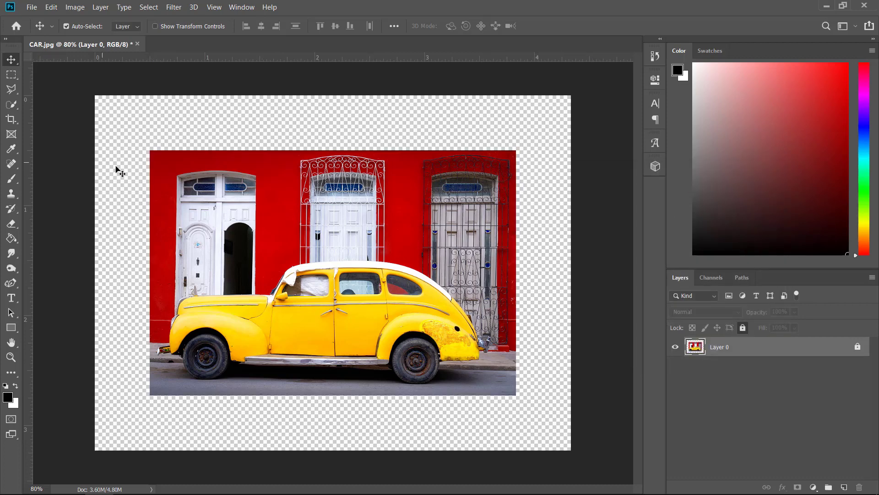
pyautogui.moveTo(238, 128)
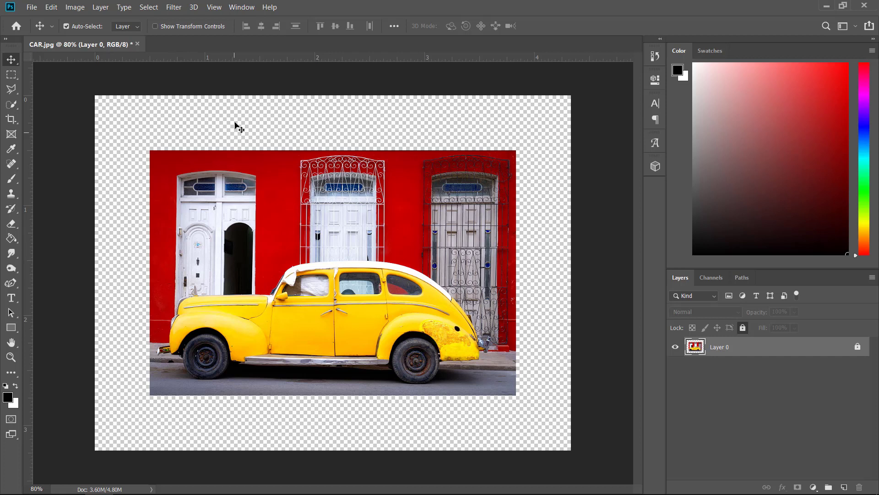
pyautogui.moveTo(334, 155)
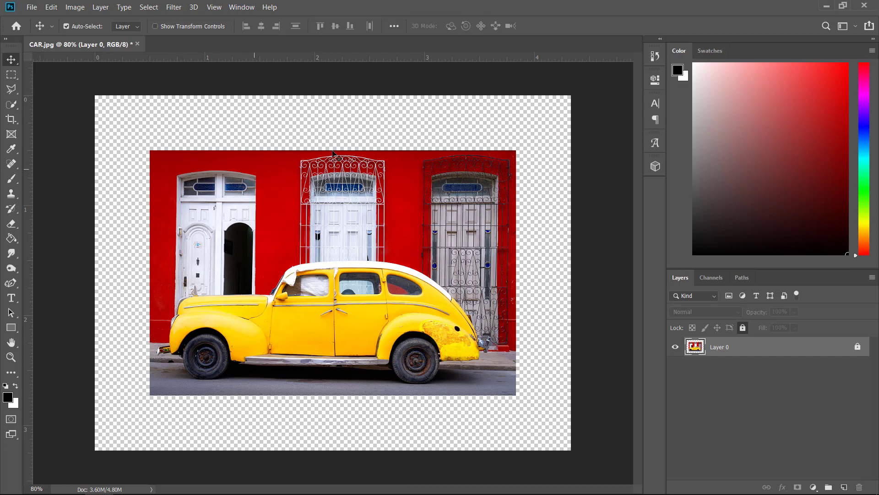
pyautogui.moveTo(530, 207)
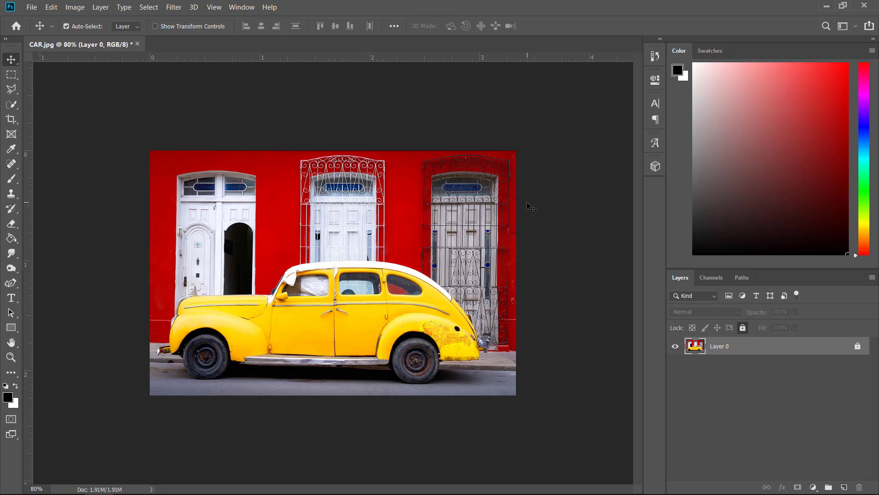
# Step: Open Canvas Size, turn off Relative, and enter a 2.5 by 1.5 inch size
pyautogui.click(75, 7)
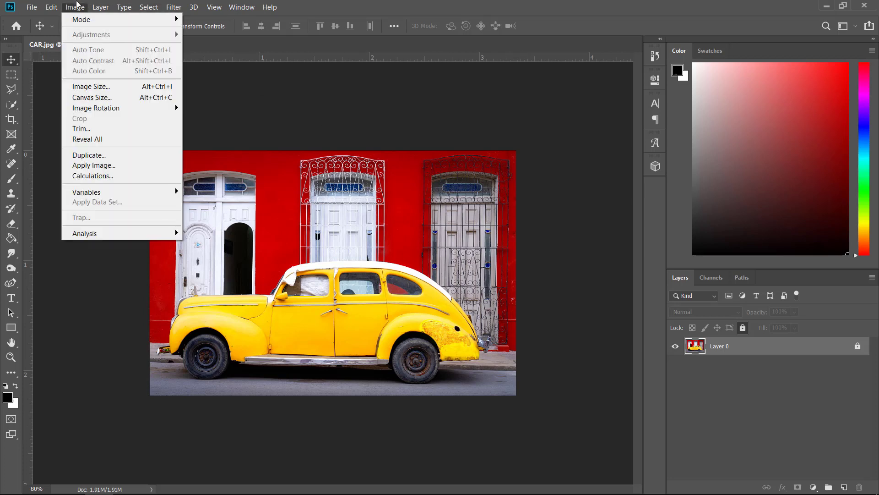
pyautogui.click(92, 97)
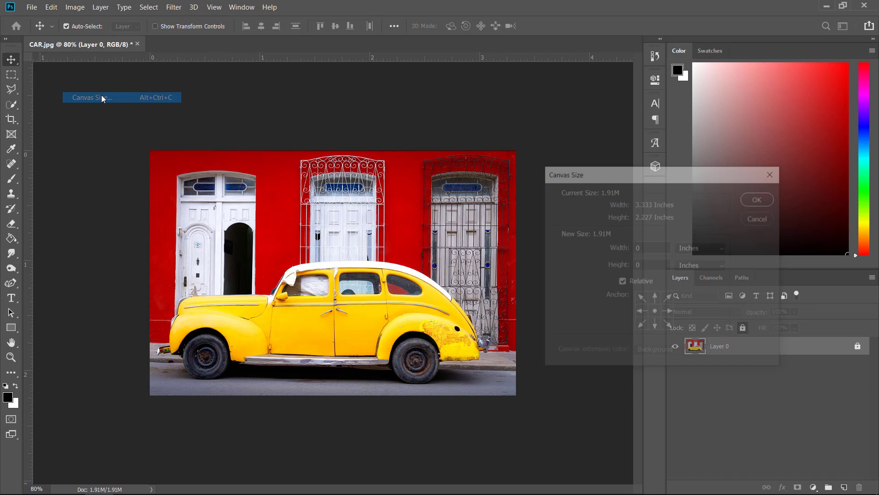
pyautogui.click(91, 97)
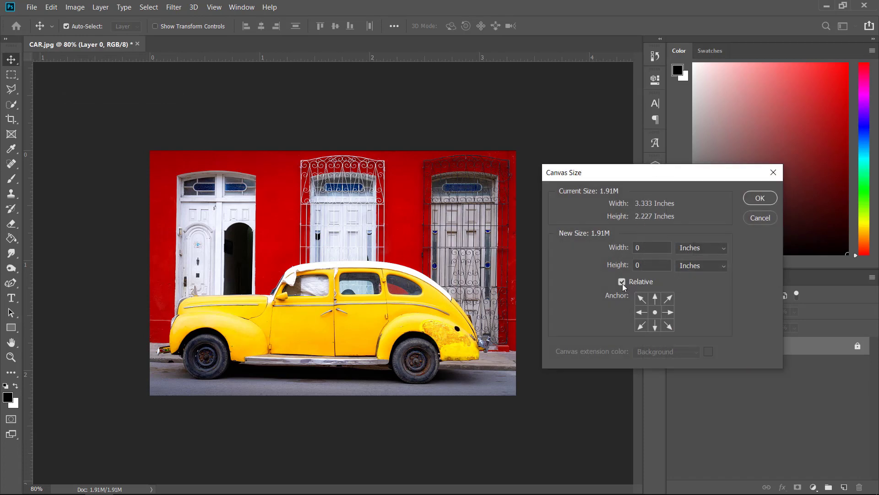
pyautogui.click(622, 282)
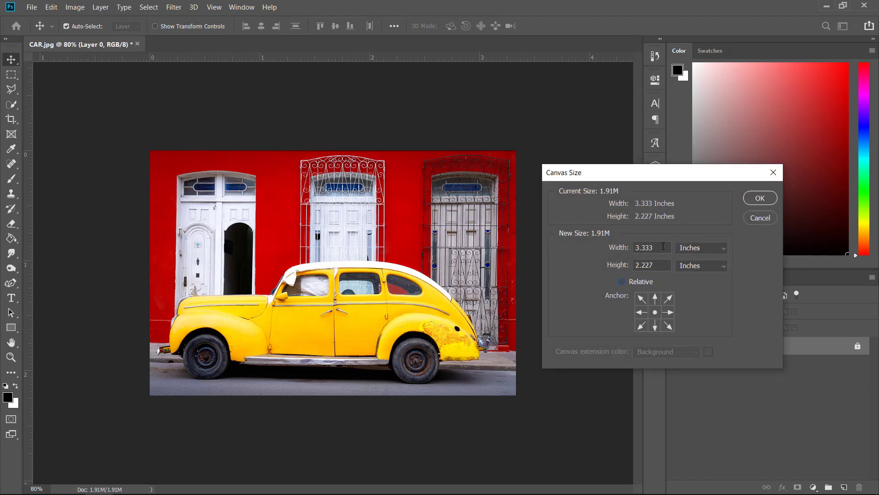
pyautogui.tripleClick(647, 247)
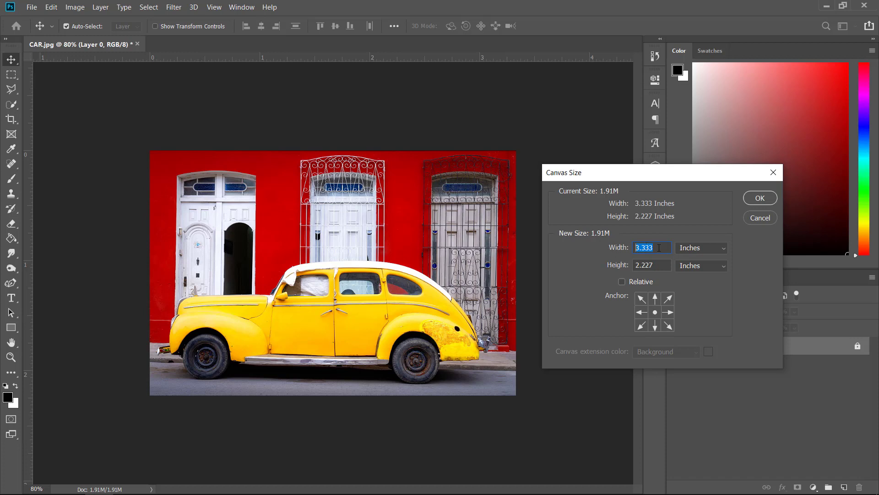
pyautogui.moveTo(650, 248)
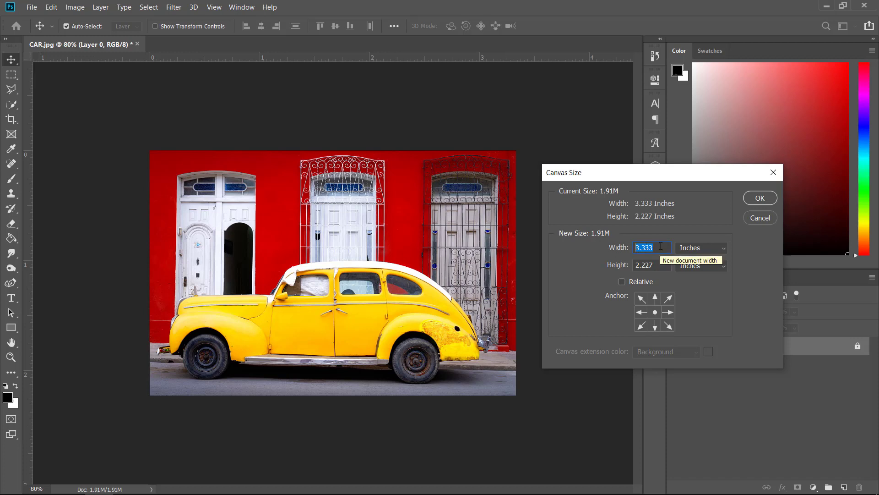
pyautogui.write('2.5')
pyautogui.click(652, 264)
pyautogui.write('1.5')
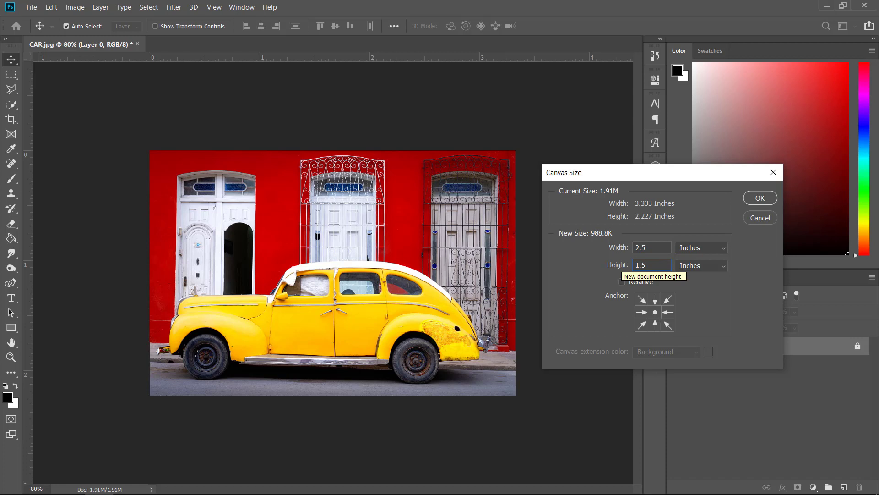
# Step: Apply the 2.5 by 1.5 inch canvas and accept the clipping warning
pyautogui.click(759, 198)
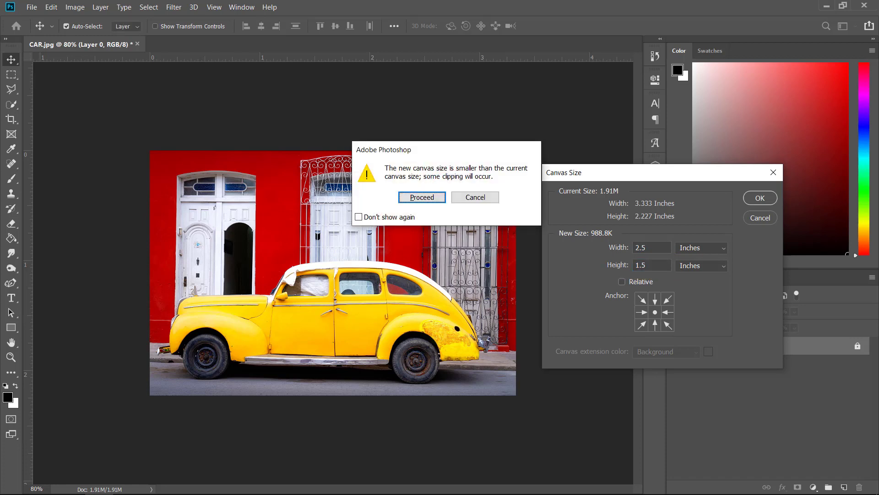
pyautogui.moveTo(456, 171)
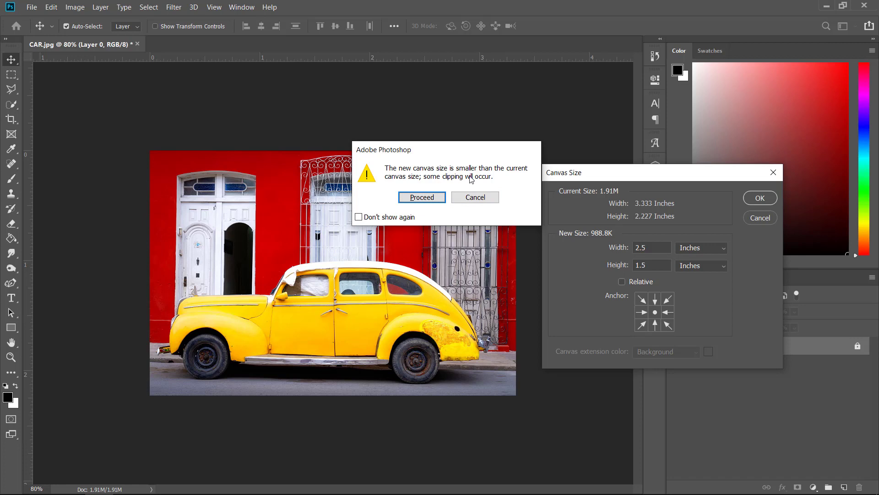
pyautogui.moveTo(581, 236)
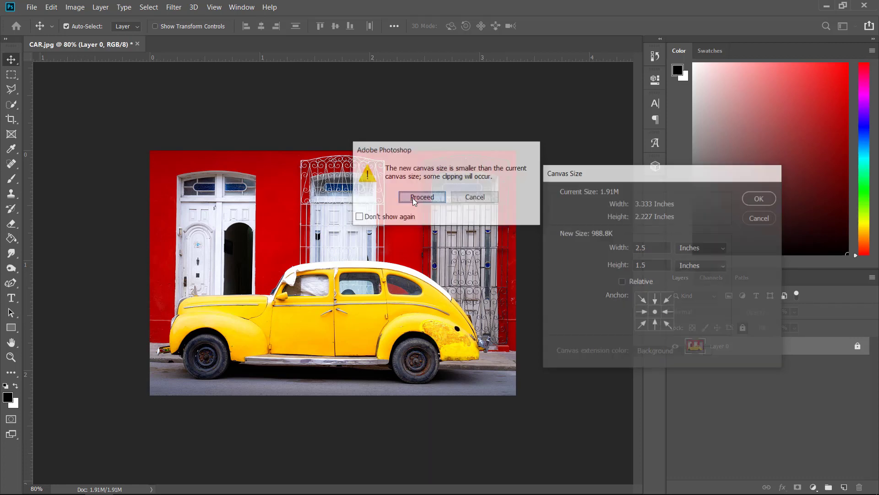
pyautogui.click(422, 196)
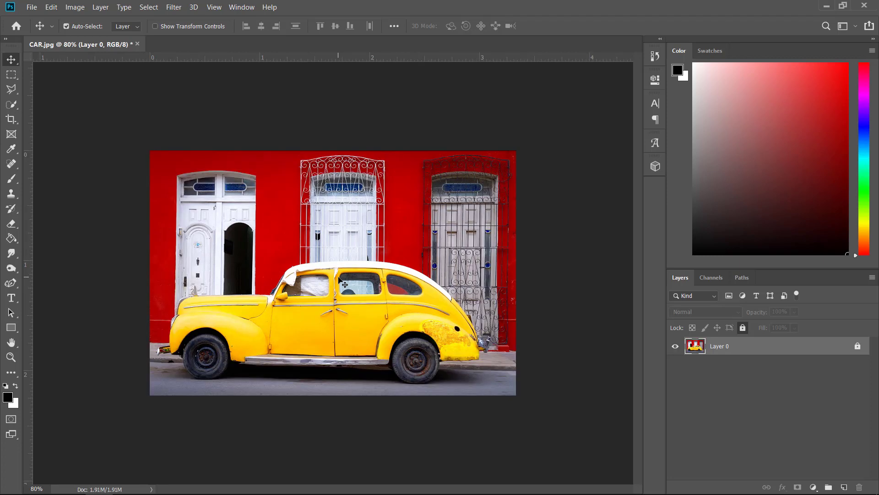
pyautogui.moveTo(226, 220)
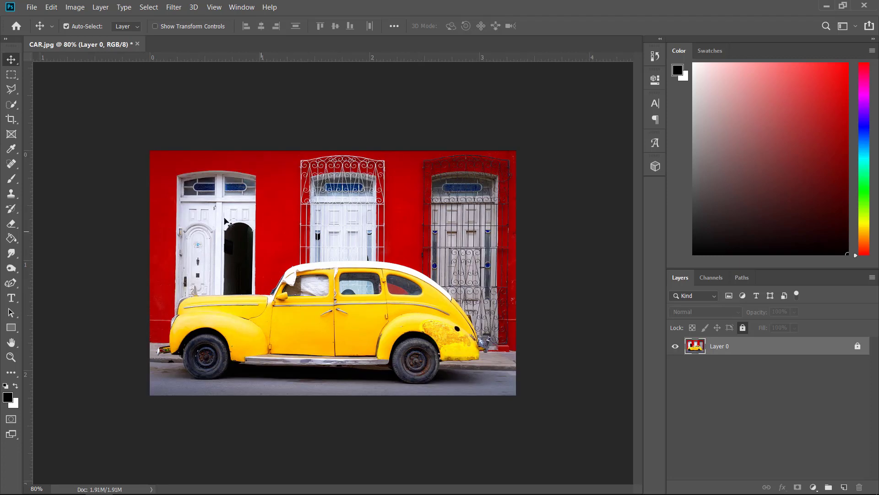
pyautogui.moveTo(11, 119)
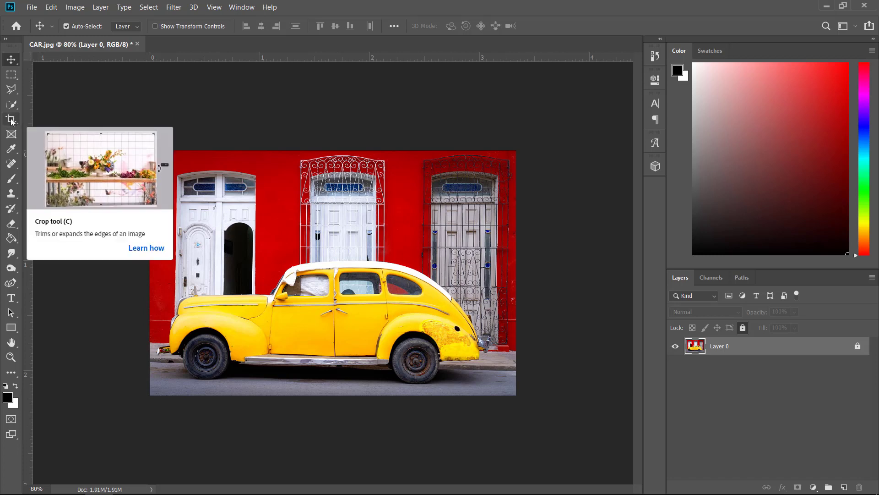
# Step: Crop the car photo to a region around the car and doors and commit
pyautogui.click(11, 119)
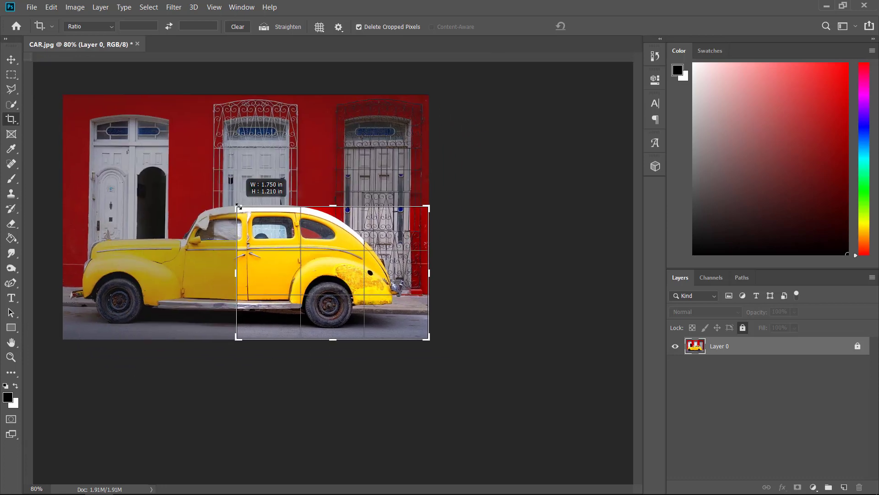
pyautogui.moveTo(237, 207); pyautogui.dragTo(157, 157)
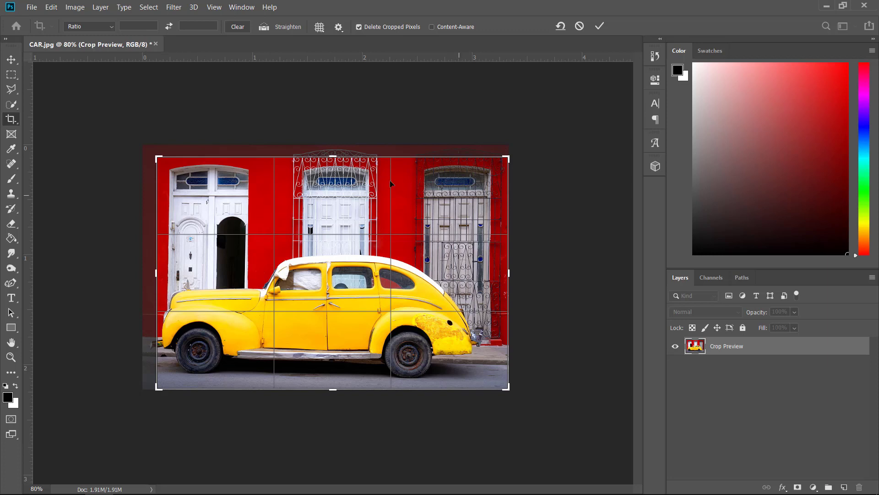
pyautogui.moveTo(502, 214)
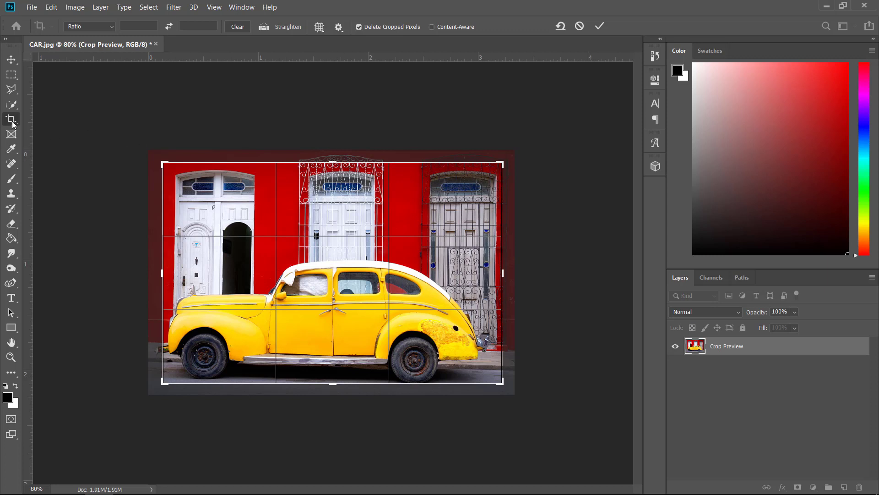
pyautogui.moveTo(425, 194)
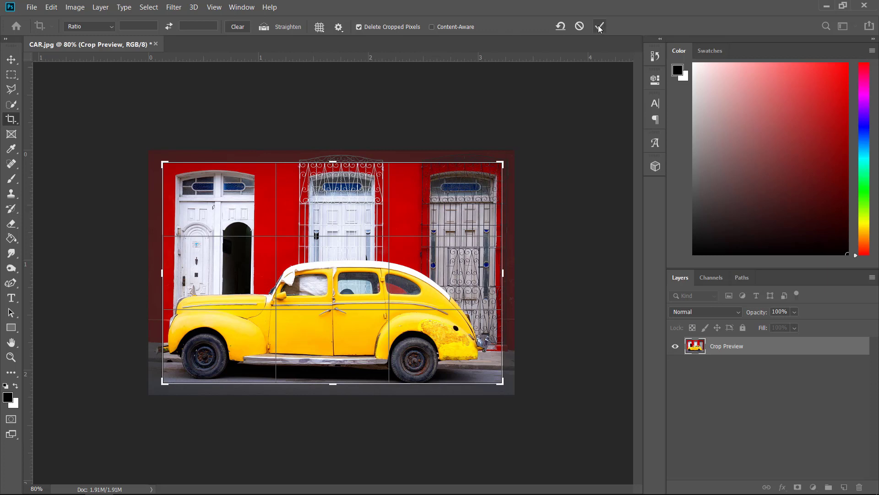
pyautogui.moveTo(607, 23)
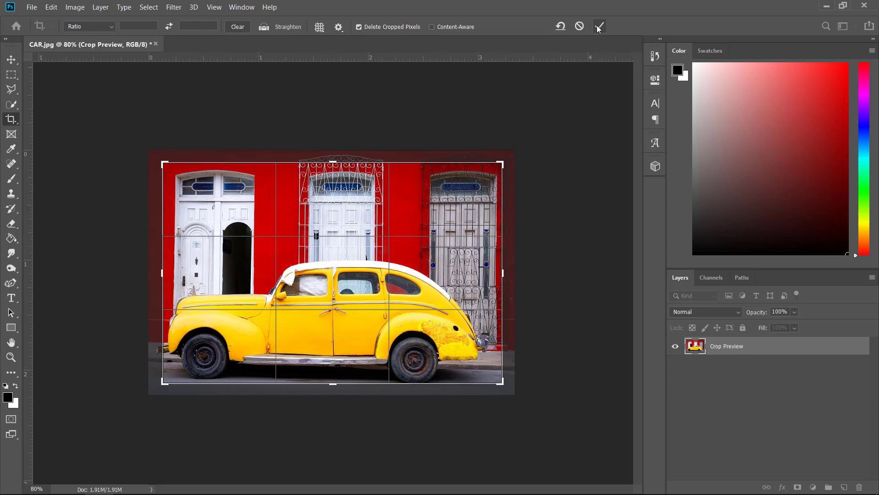
pyautogui.moveTo(599, 27)
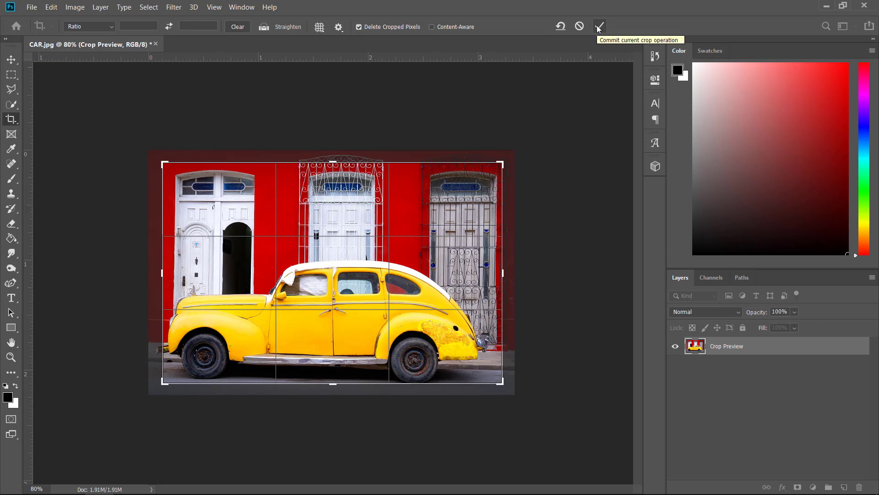
pyautogui.click(599, 27)
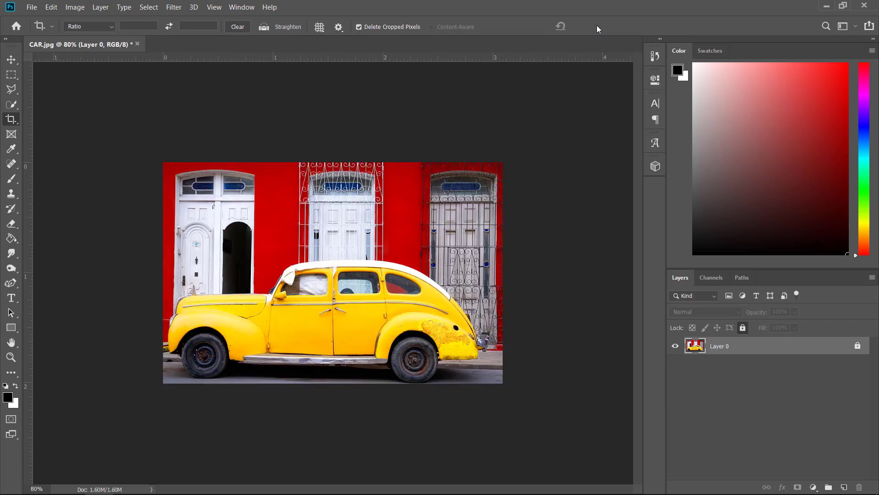